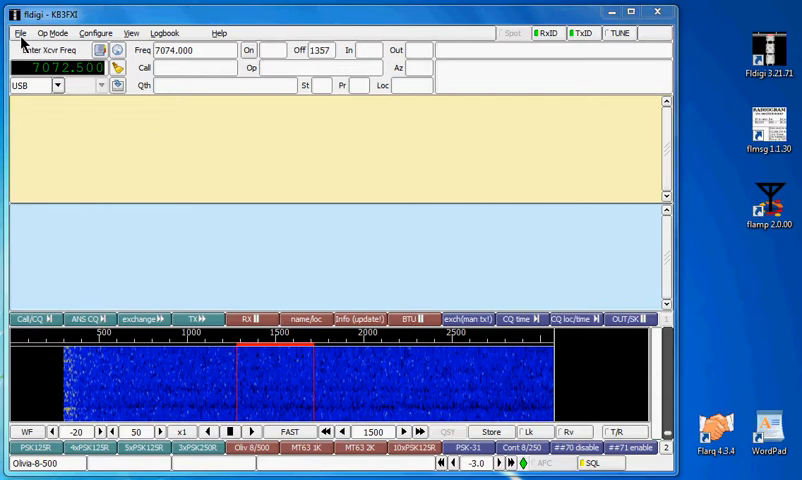
Step: Open the NBEMS files folder in Explorer from fldigi's File > Folders menu
left_click(10, 30)
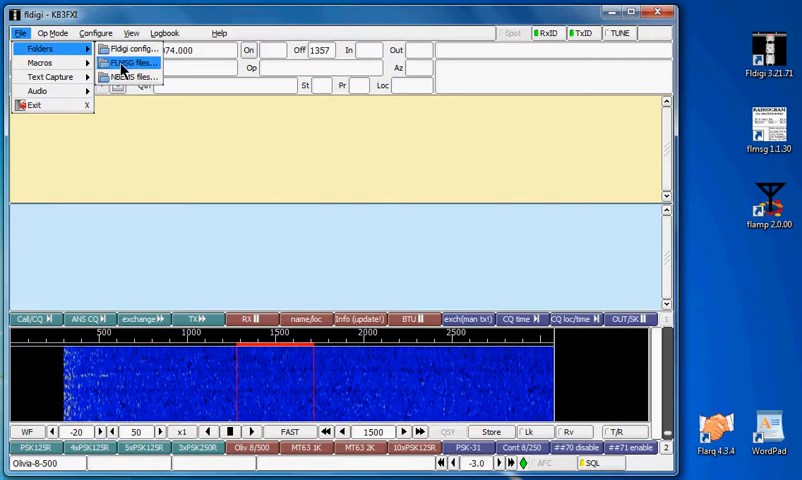
left_click(140, 74)
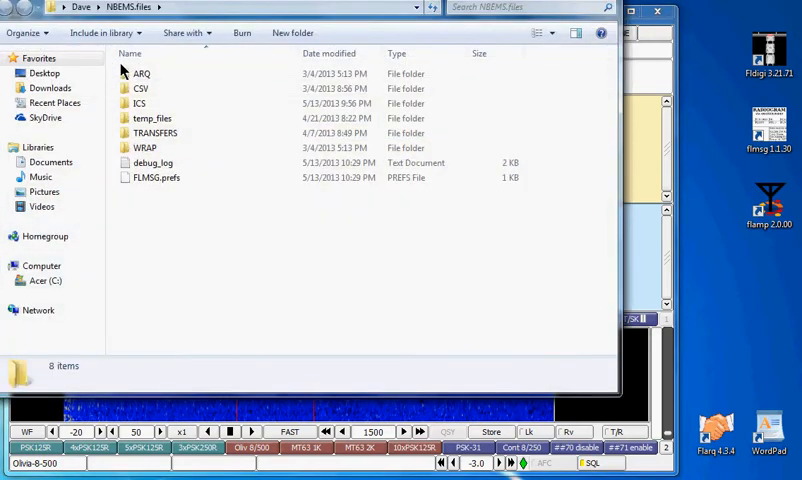
mouse_move(144, 148)
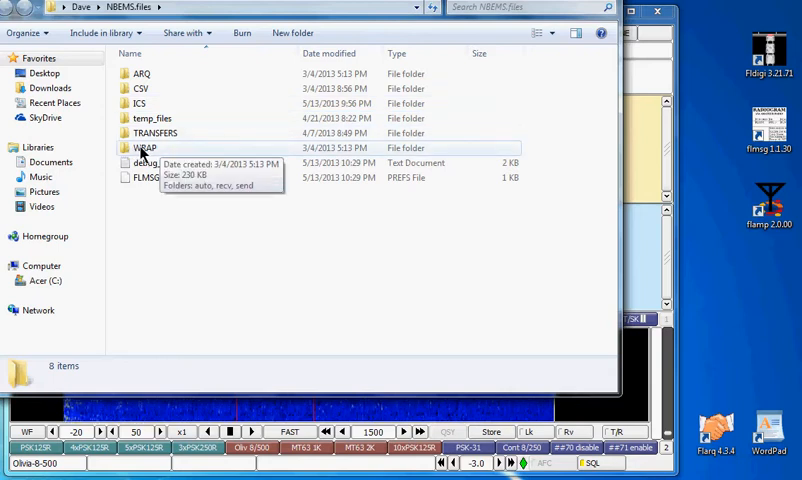
Step: Create a shortcut to the WRAP folder and drag it onto the desktop
right_click(144, 148)
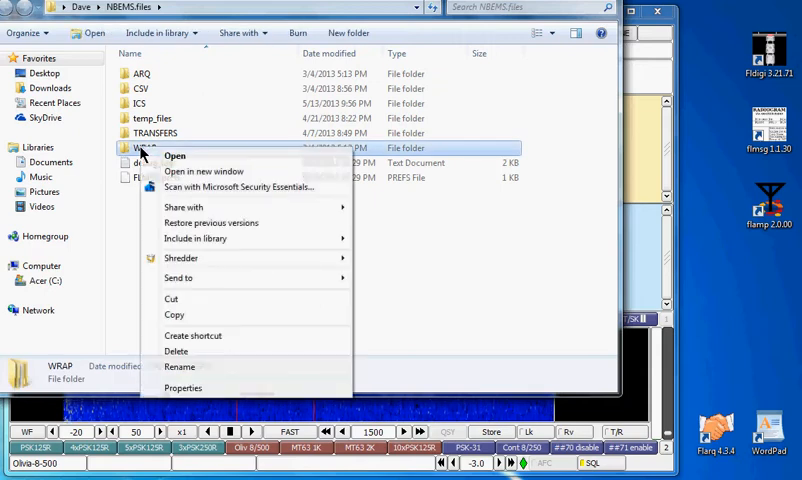
mouse_move(180, 258)
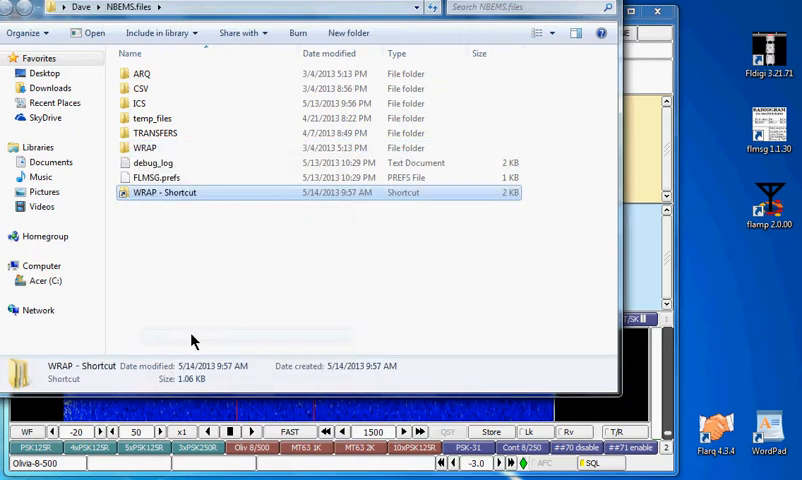
mouse_move(150, 196)
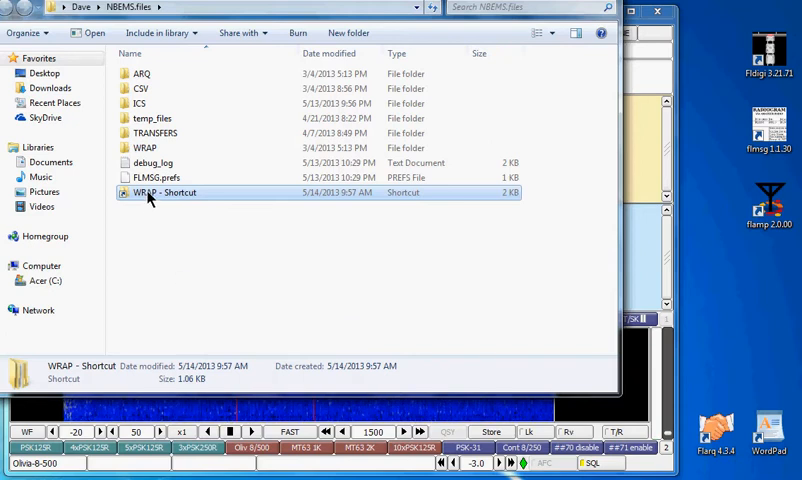
left_click_drag(164, 192, 448, 218)
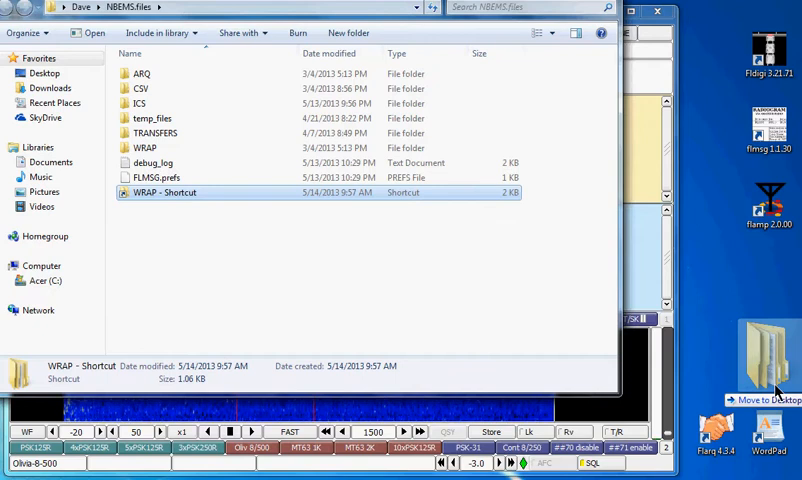
left_click_drag(164, 192, 768, 356)
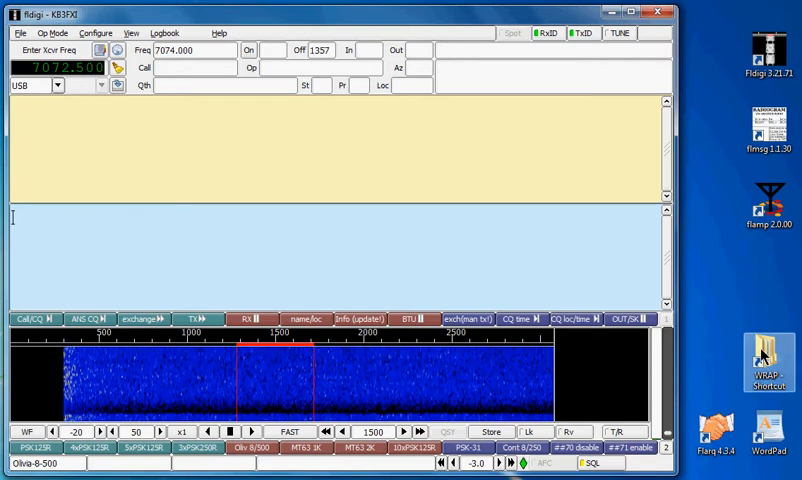
Step: Open WRAP from its desktop shortcut, browse its send folder, and return to WRAP
double_click(764, 356)
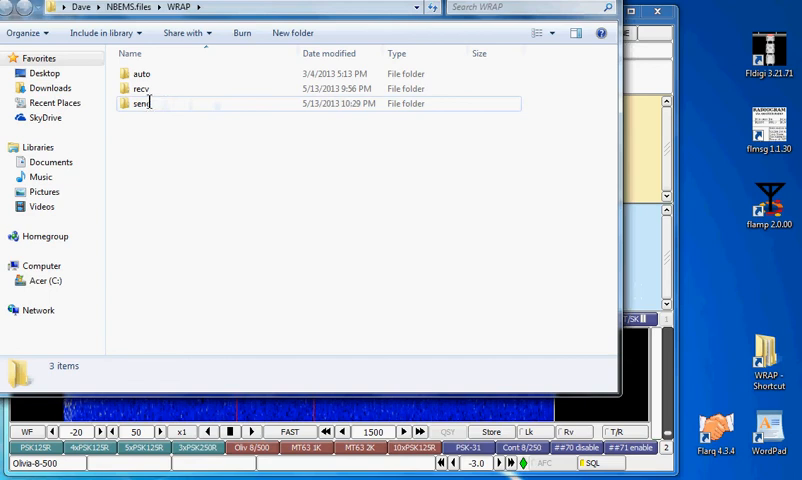
double_click(140, 104)
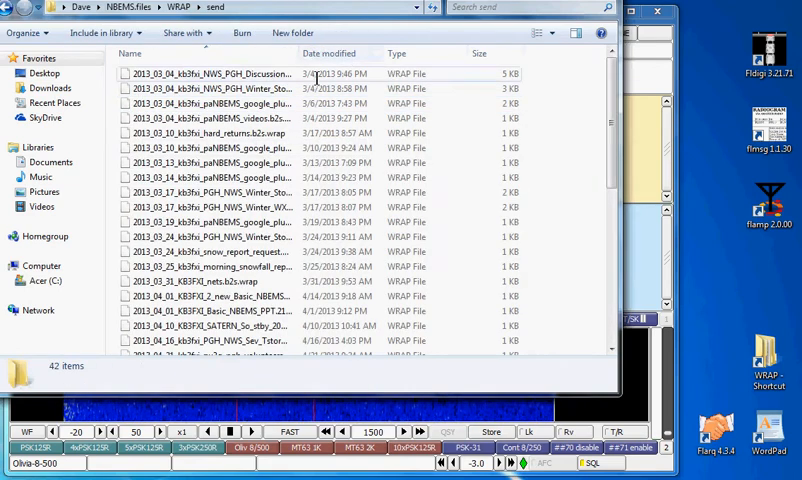
left_click(332, 52)
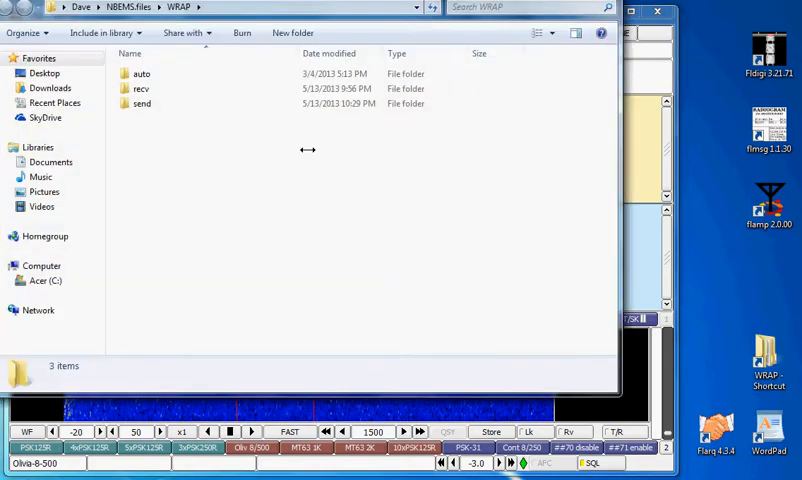
double_click(140, 88)
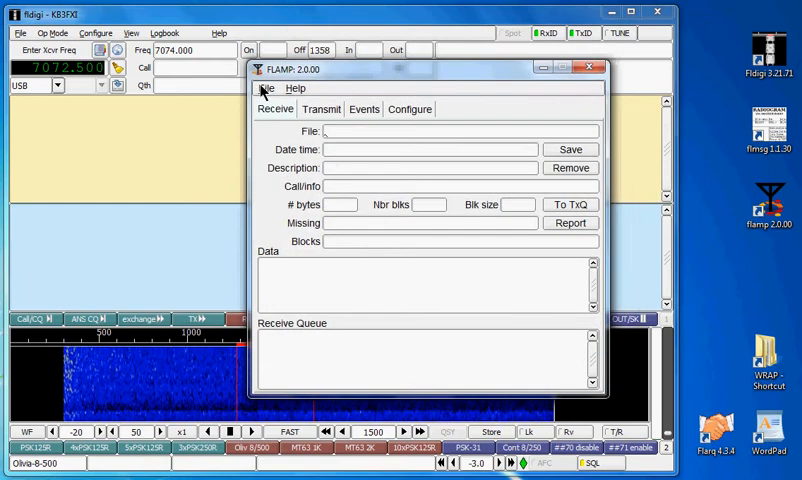
Step: Bring up flamp's File menu to reach the flamp files folder location
left_click(268, 88)
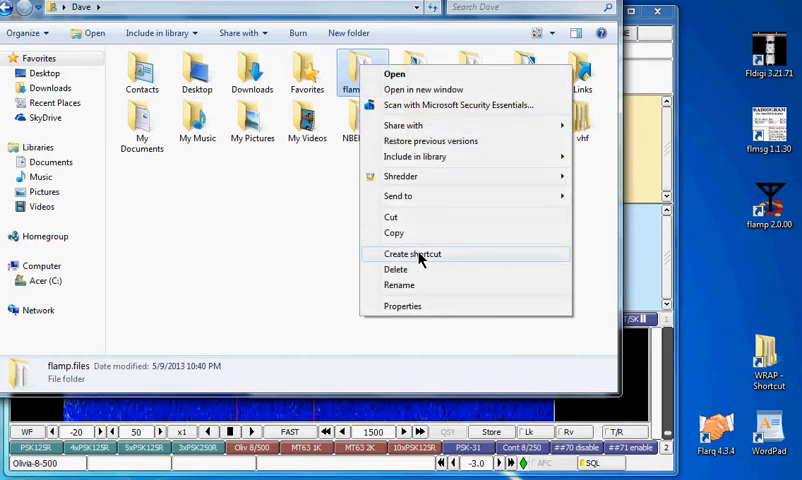
Step: Create a desktop shortcut to the flamp.files folder
left_click(412, 252)
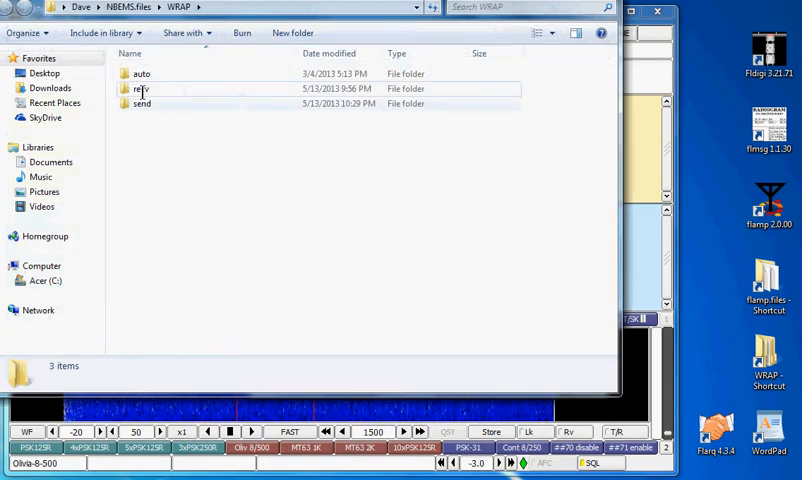
Step: Open WRAP's send folder and sort its files by Date modified, newest first
double_click(140, 104)
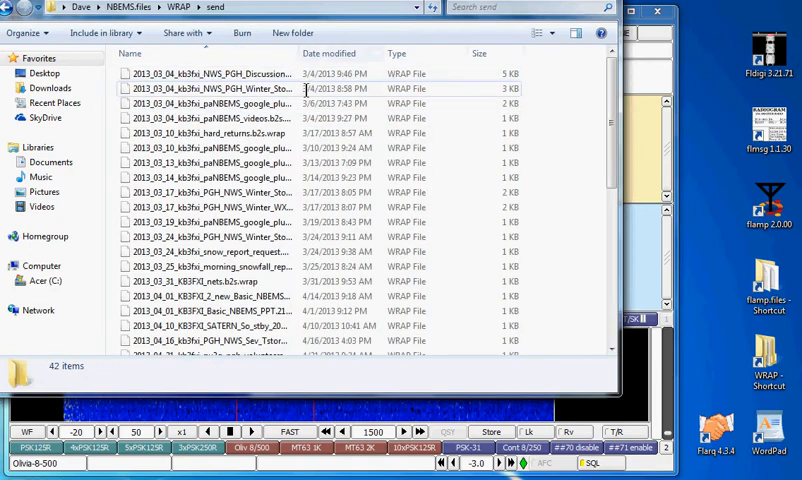
left_click(332, 52)
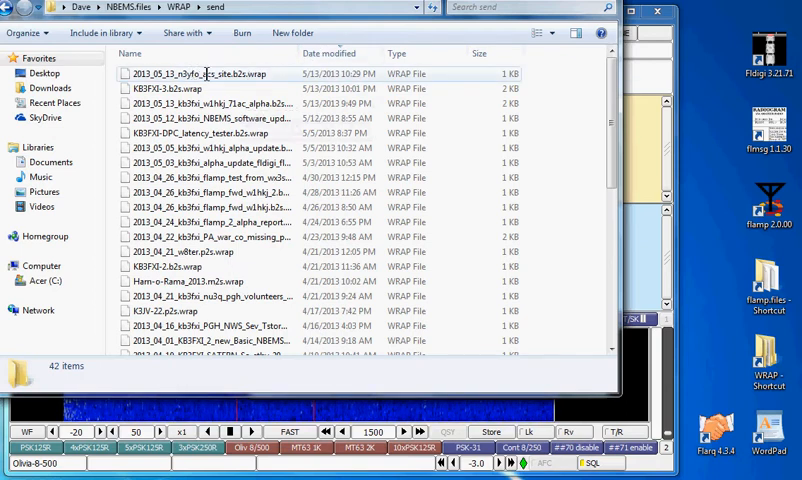
mouse_move(200, 74)
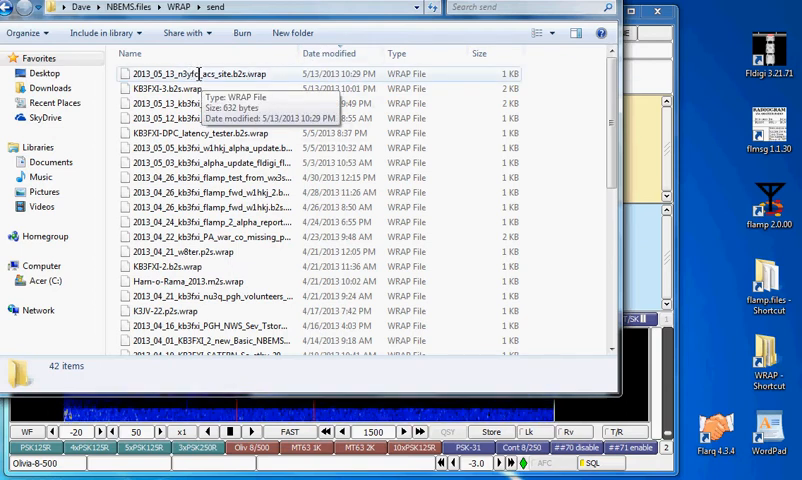